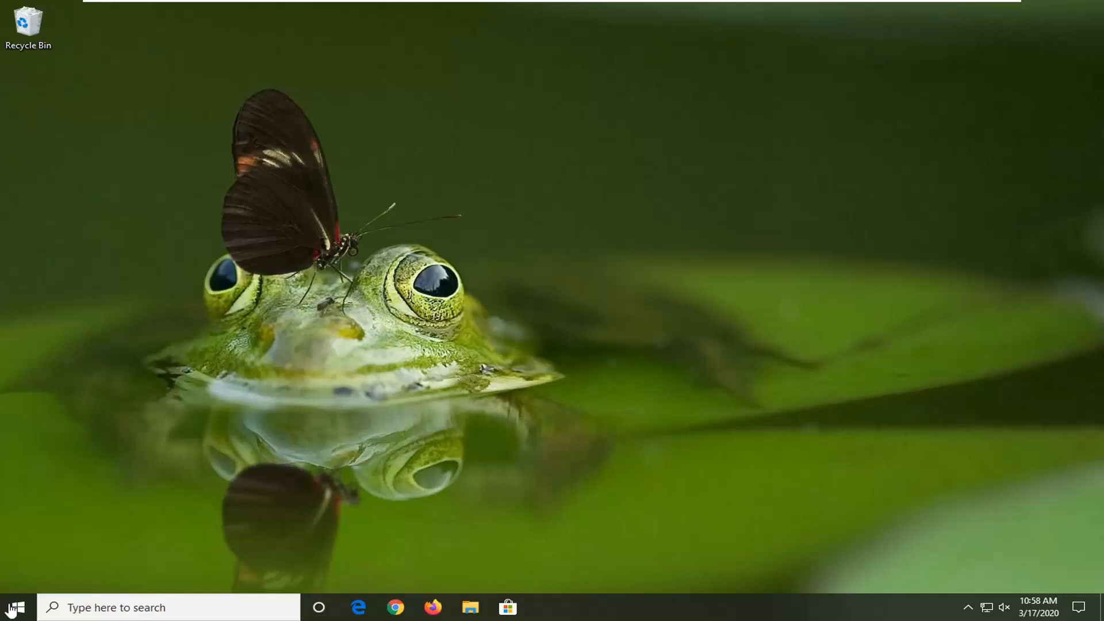
- Search the Start menu for 'control panel' and launch the Control Panel app
left_click(14, 607)
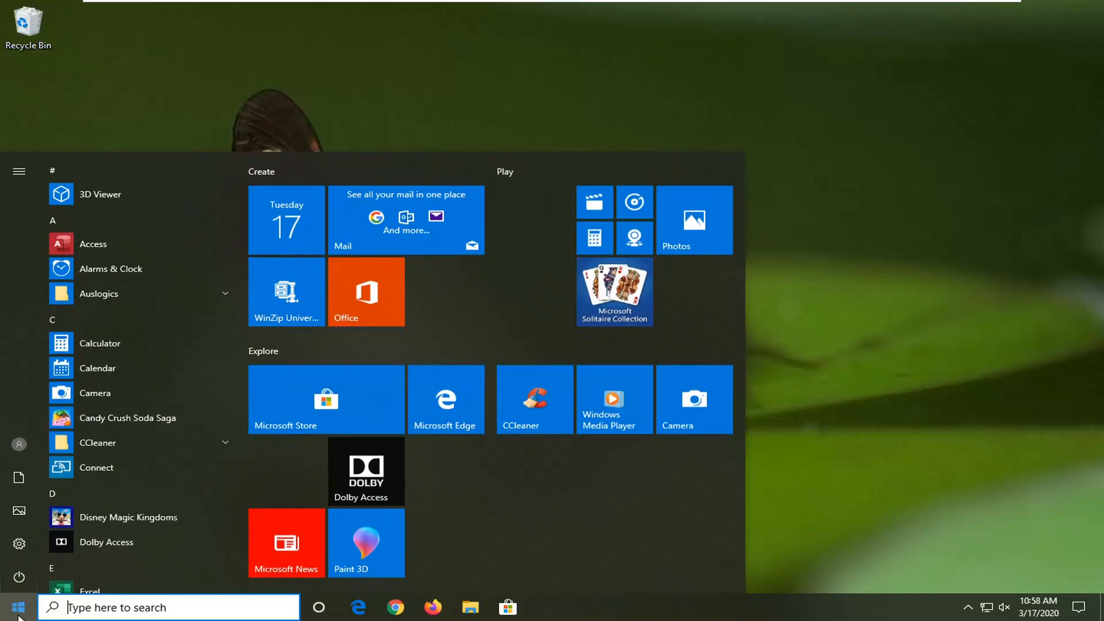
type("control panel")
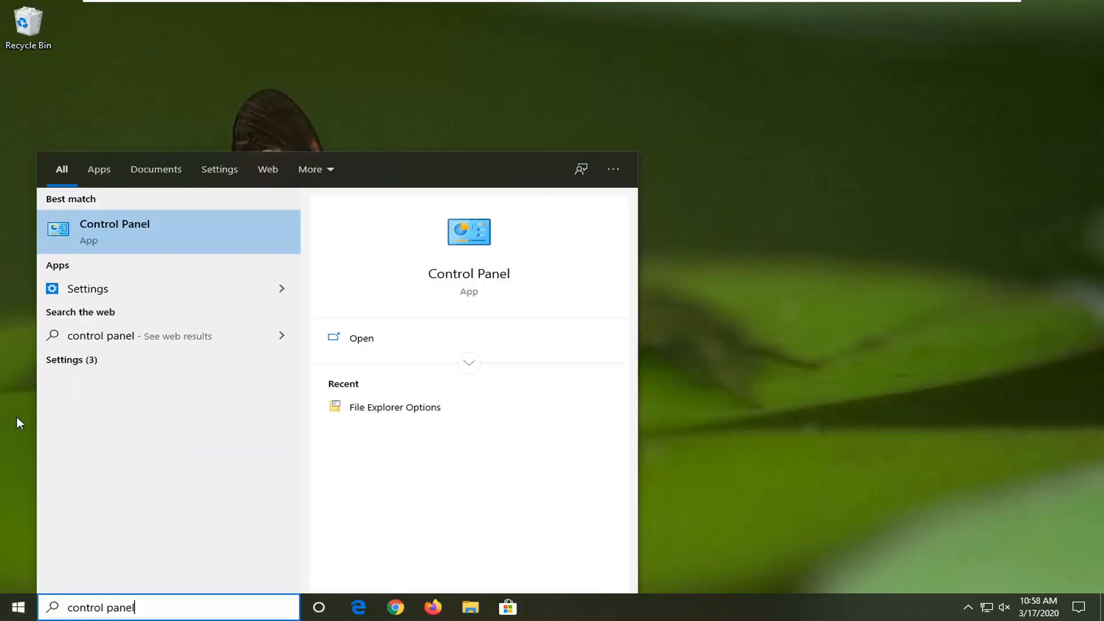
mouse_move(109, 238)
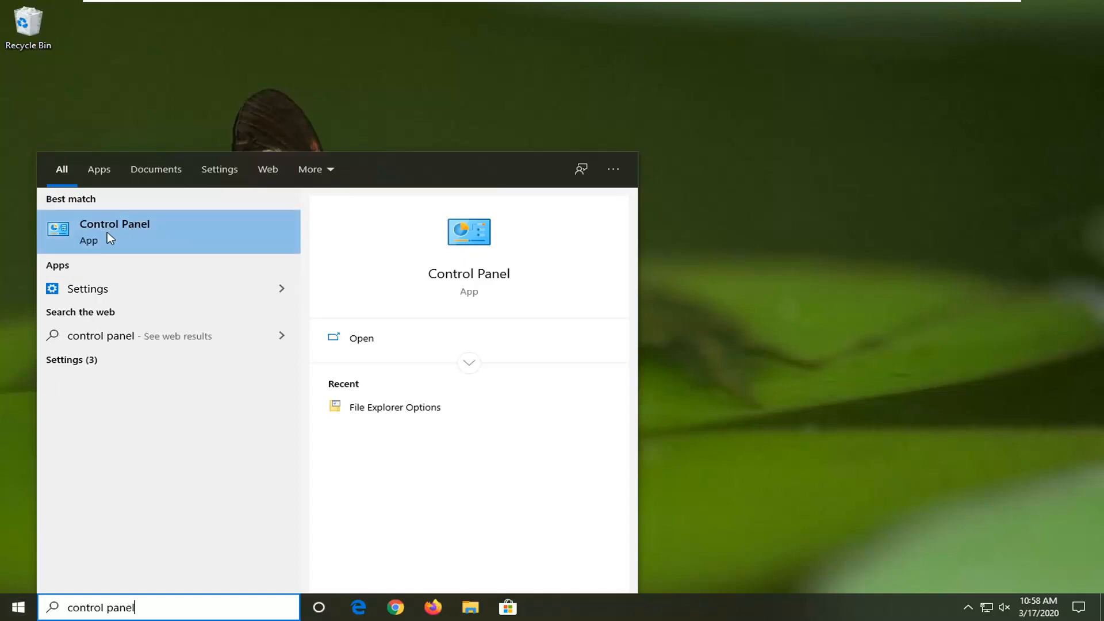
left_click(114, 232)
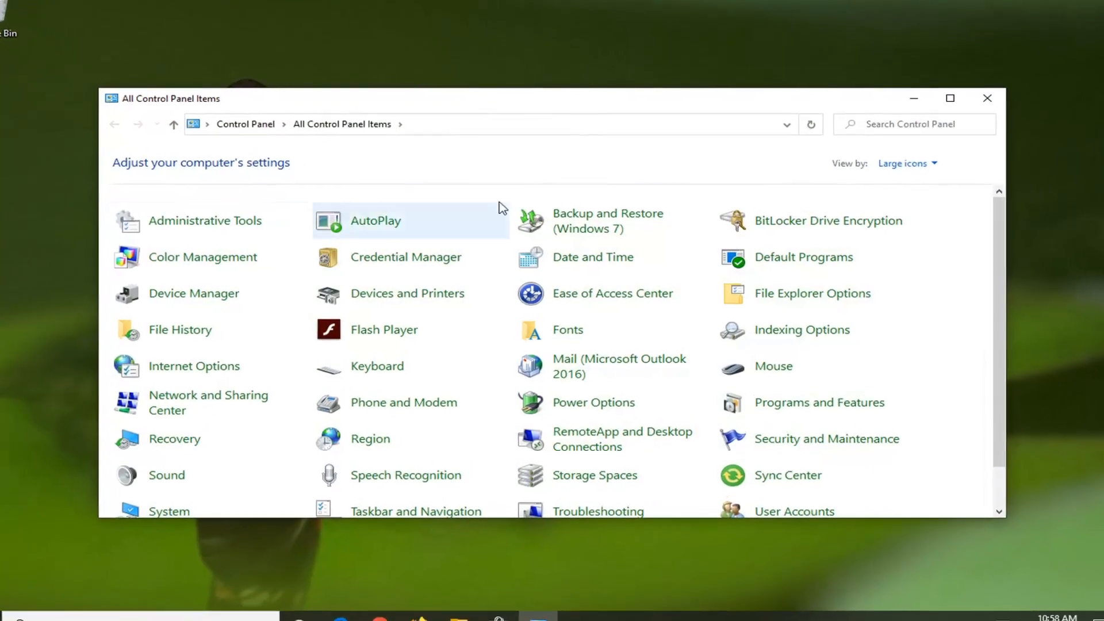
- Switch Control Panel to Category view and go to Hardware and Sound > Devices and Printers
left_click(906, 153)
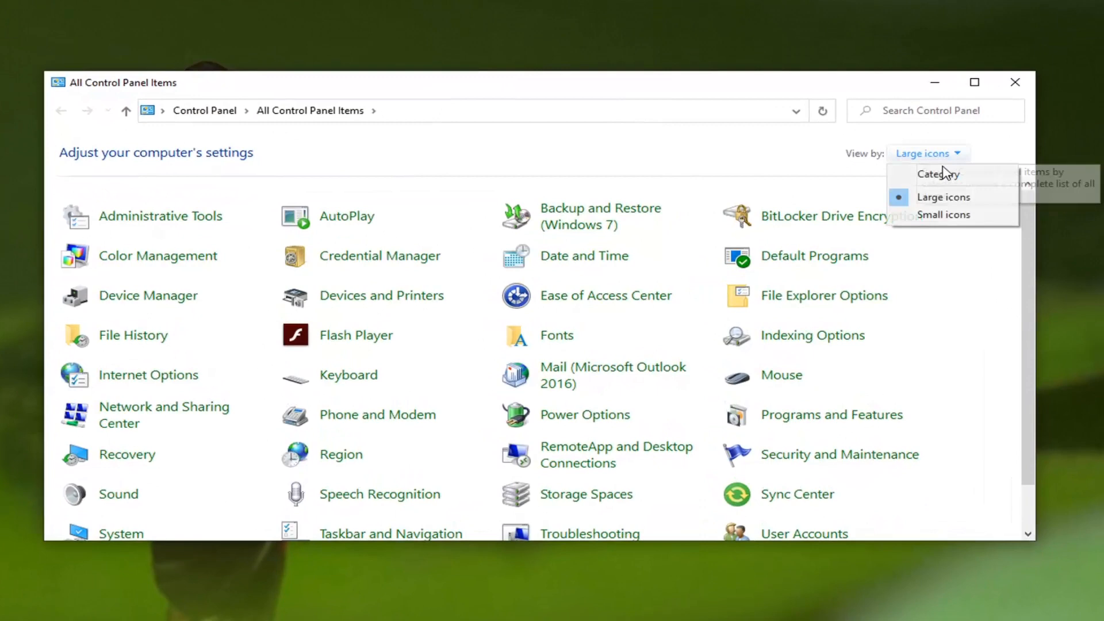
left_click(937, 173)
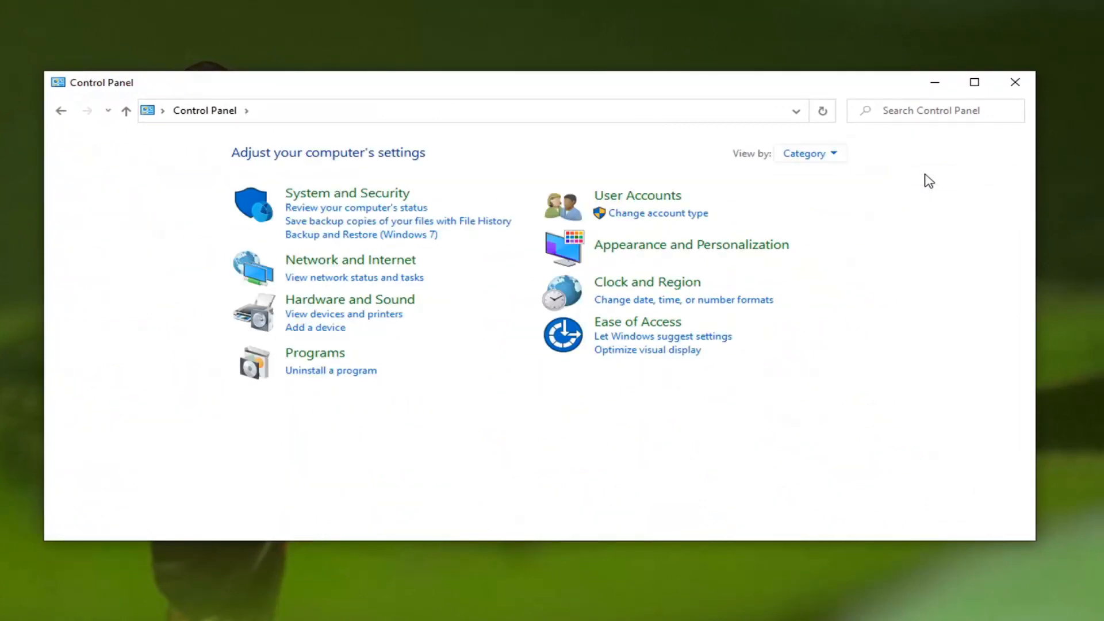
mouse_move(341, 328)
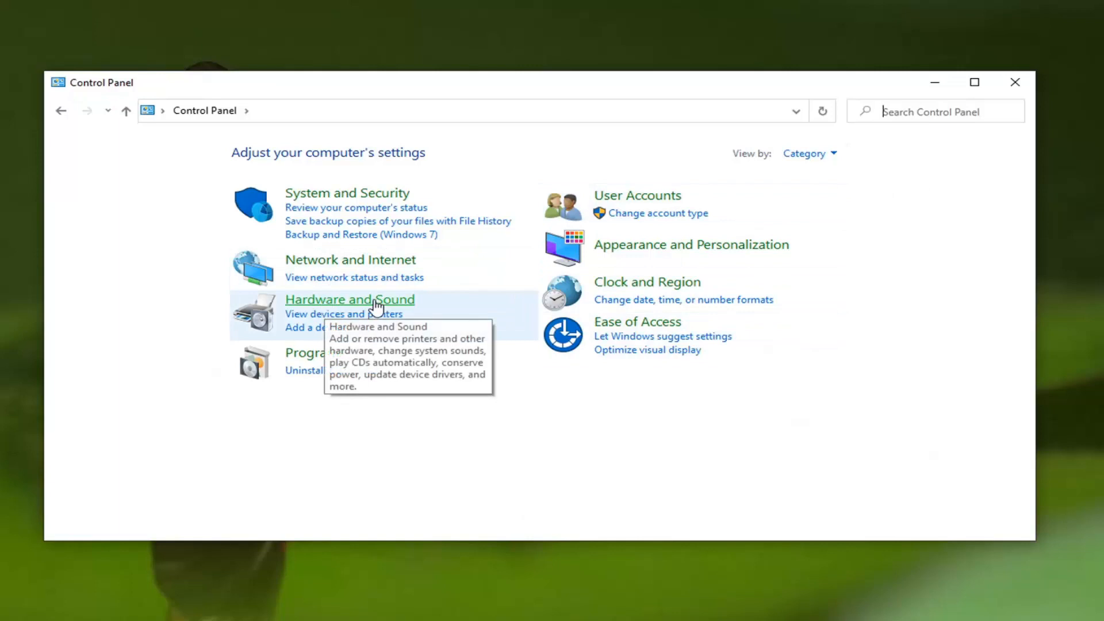
left_click(349, 298)
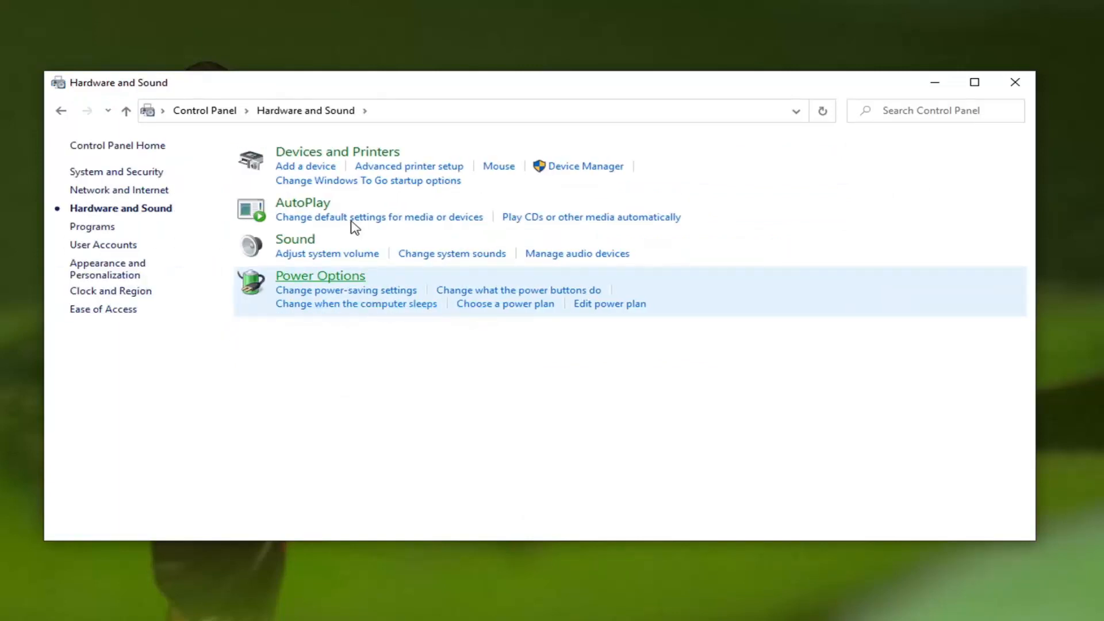
mouse_move(337, 152)
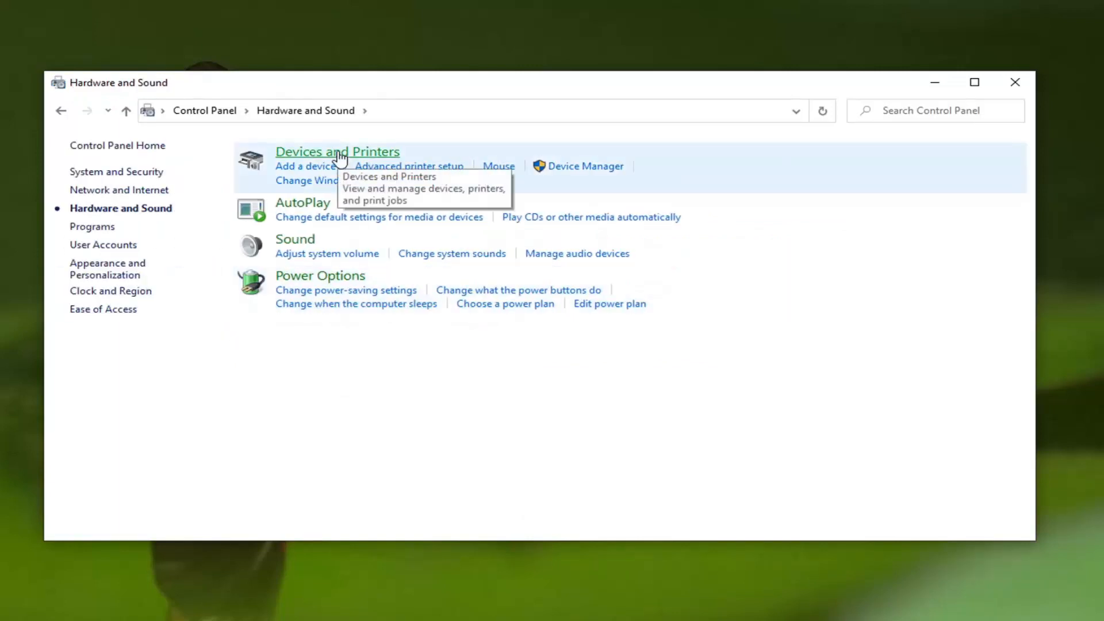
left_click(338, 151)
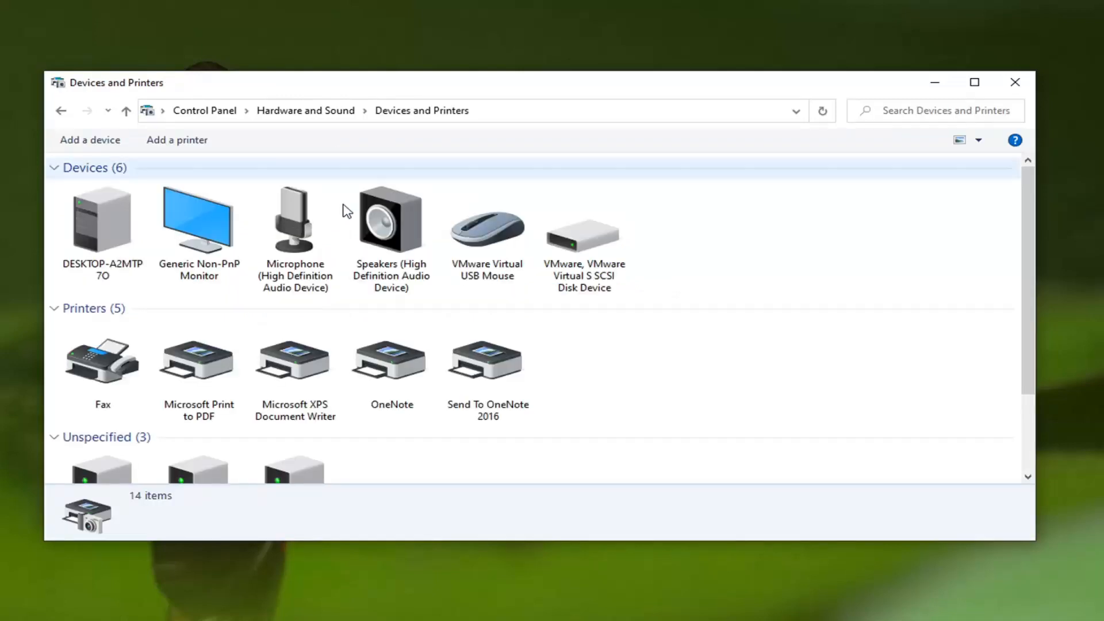
- Remove the Microsoft XPS Document Writer printer and confirm with Yes
left_click(295, 358)
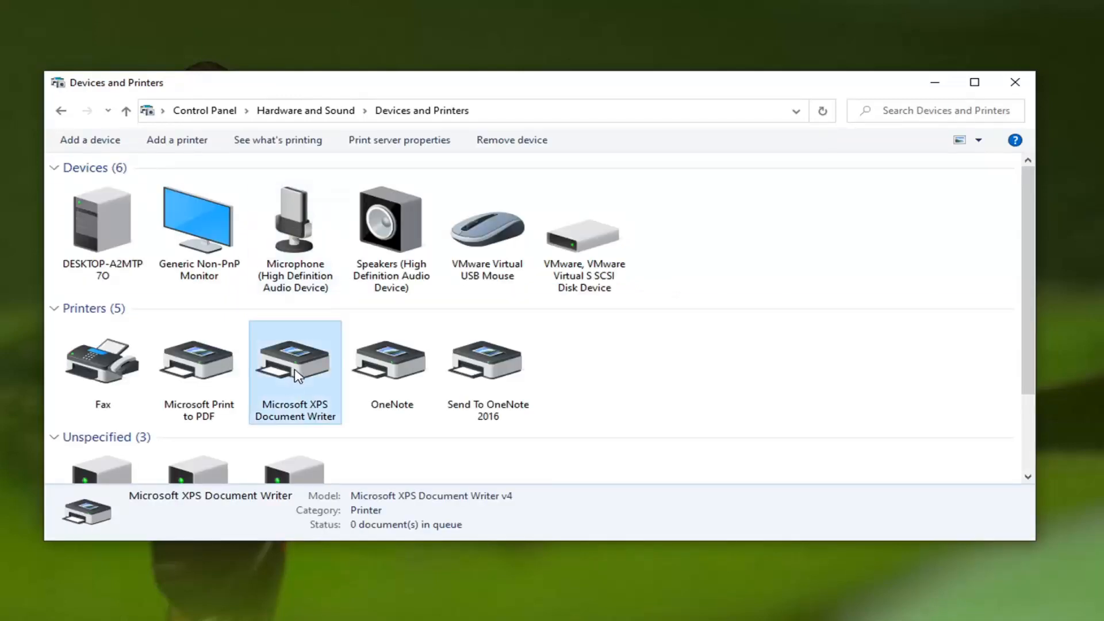
mouse_move(511, 139)
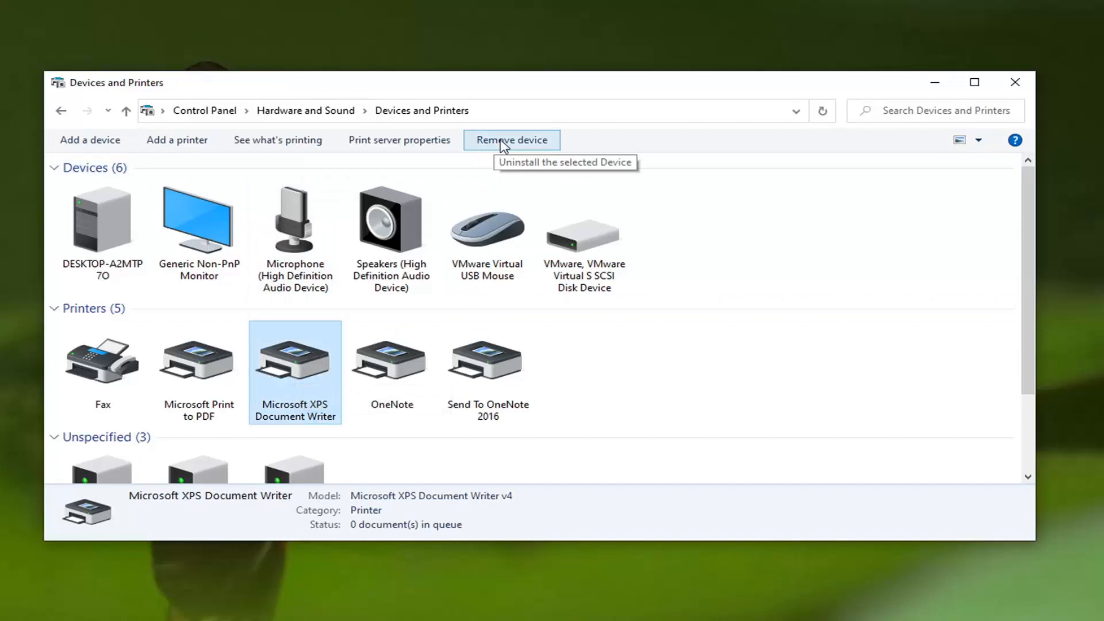
left_click(511, 139)
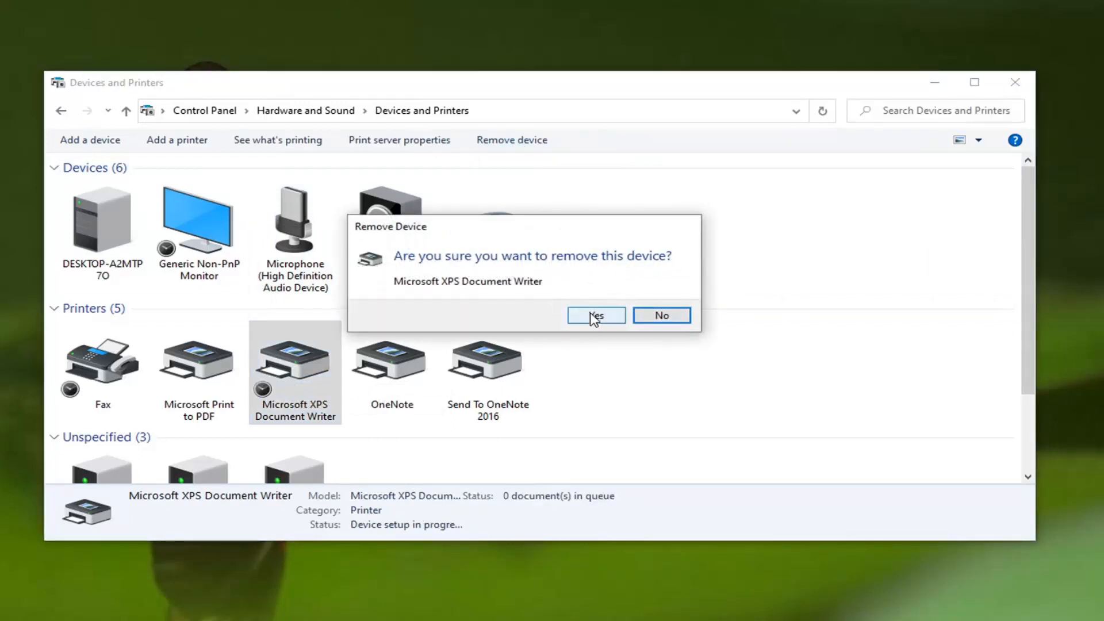
left_click(596, 315)
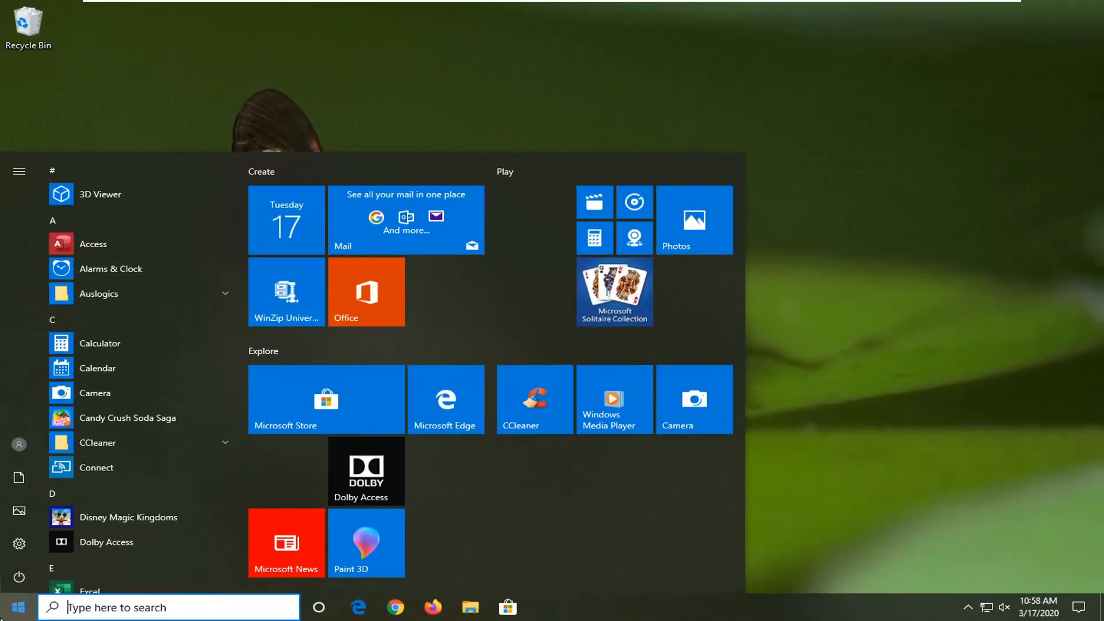
- Search the Start menu for 'print management' and launch the Print Management app
type("print management")
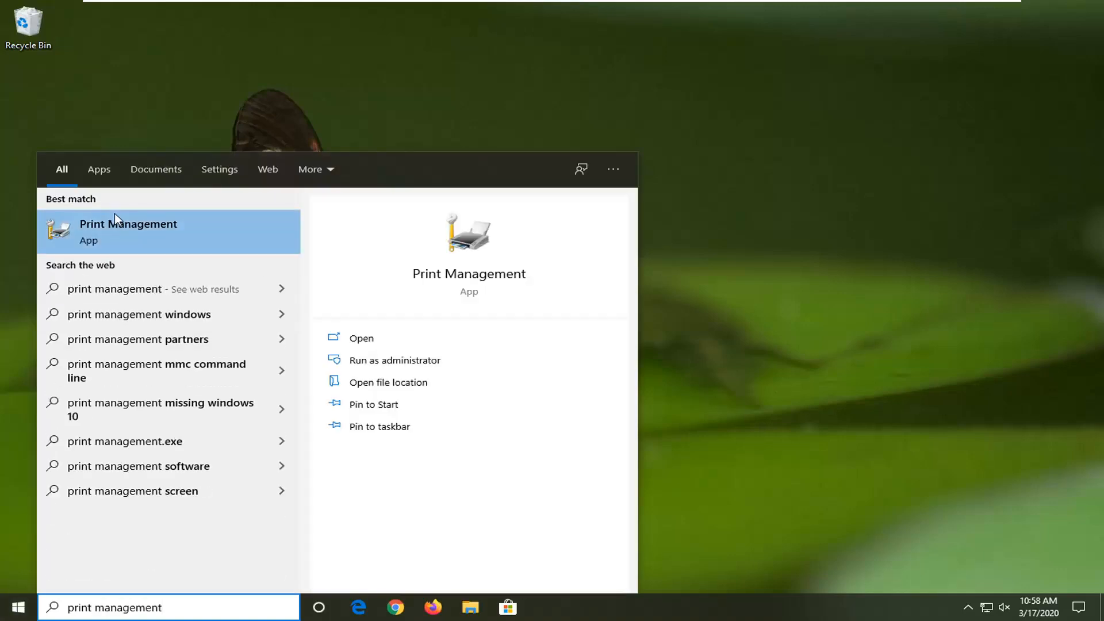
left_click(128, 231)
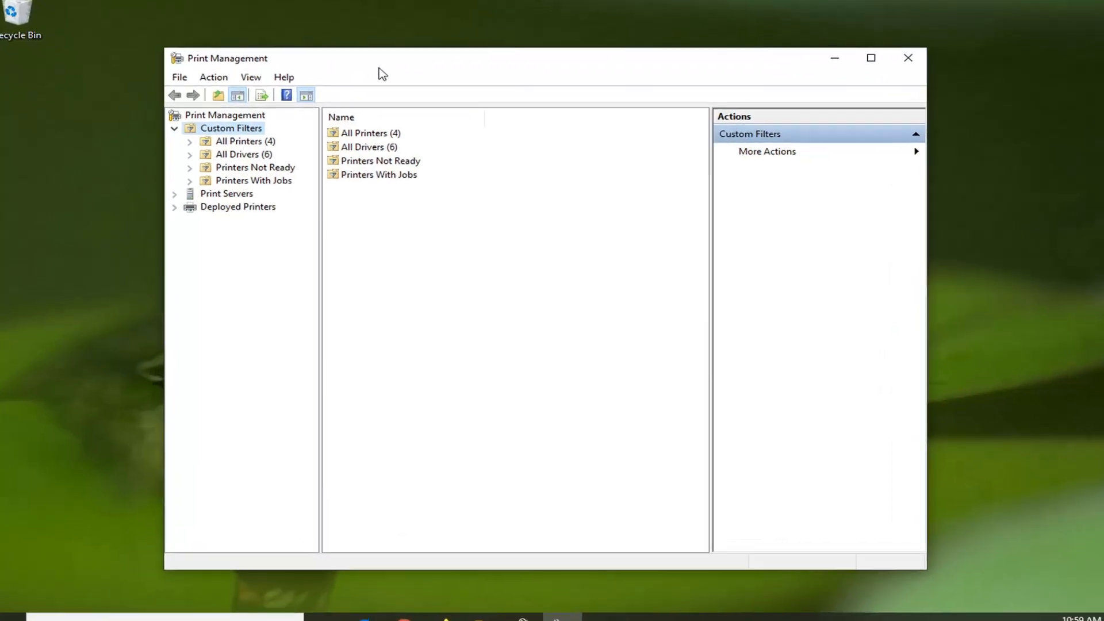
- Delete the Microsoft XPS Document Writer v4 driver from All Drivers, then close Print Management
left_click(244, 145)
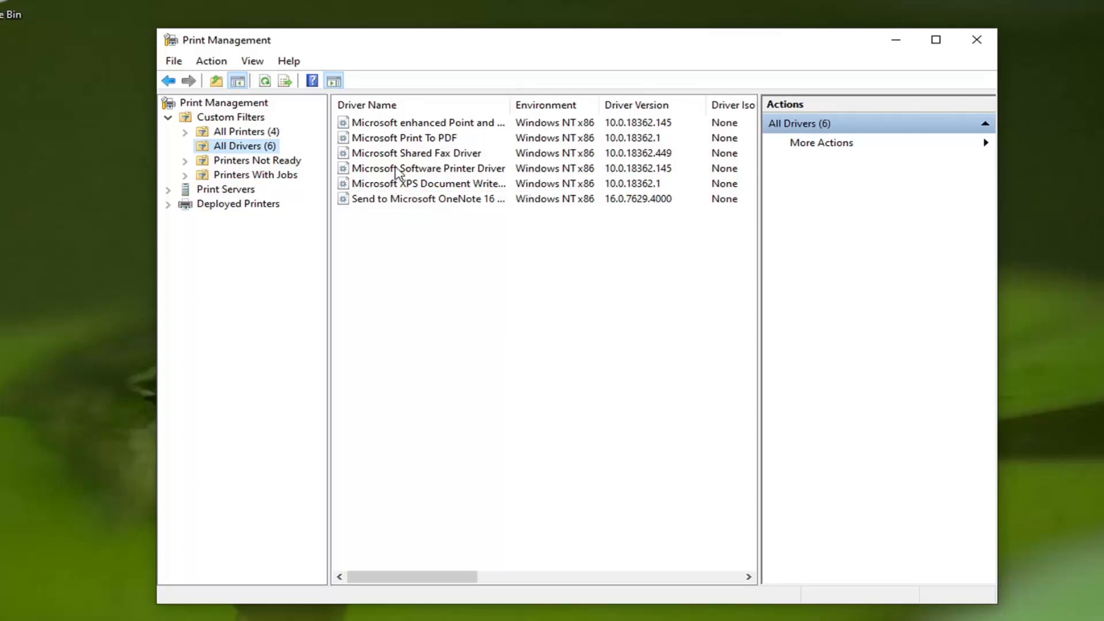
right_click(427, 183)
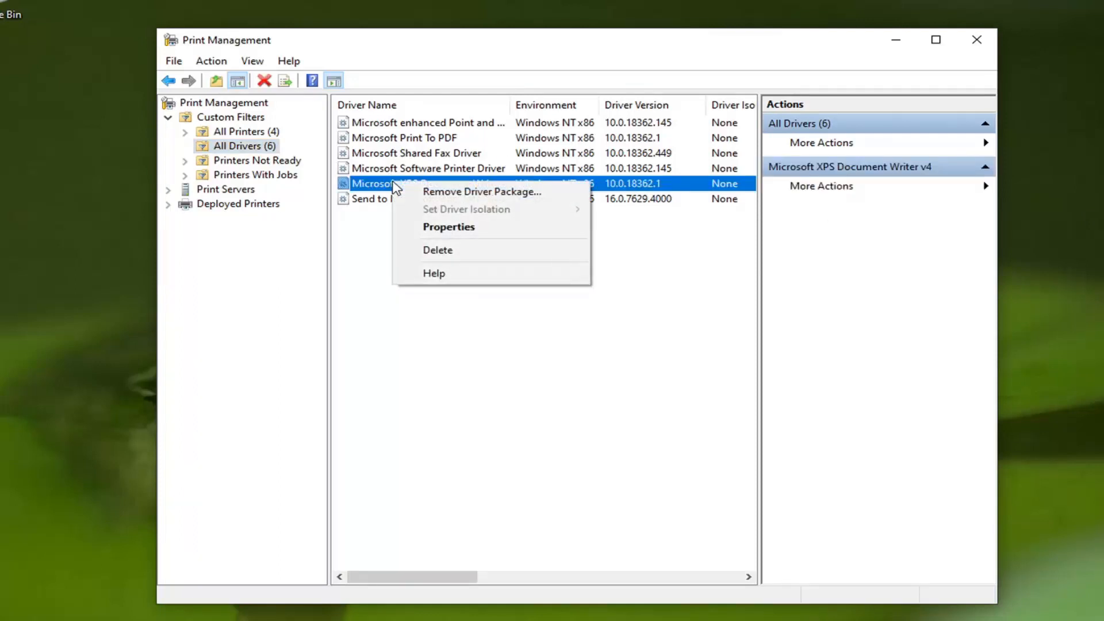
left_click(437, 250)
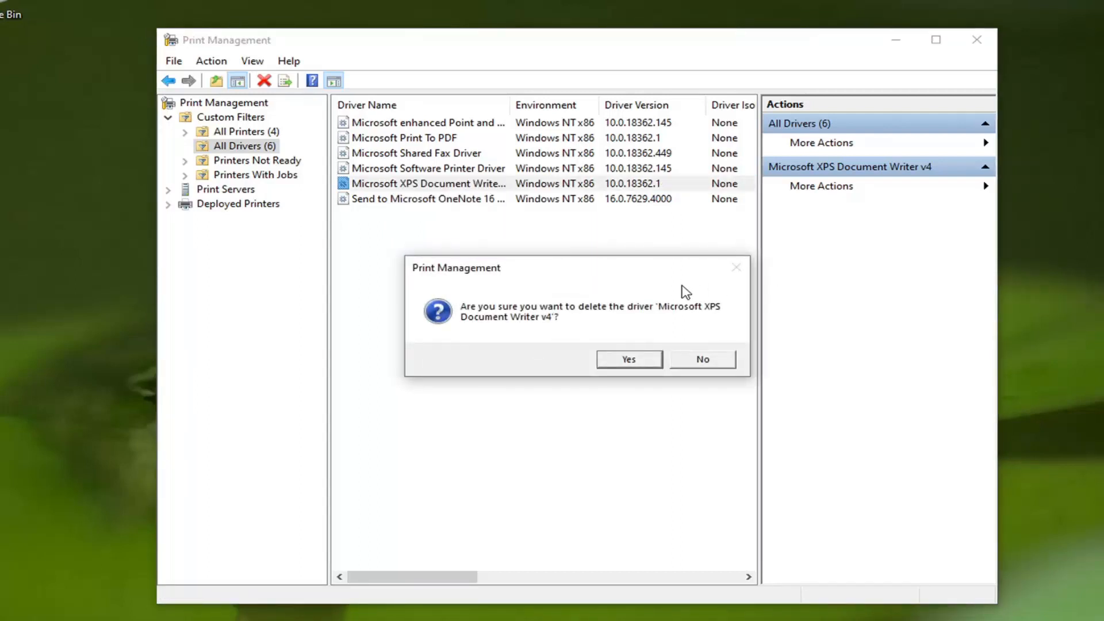
left_click(627, 358)
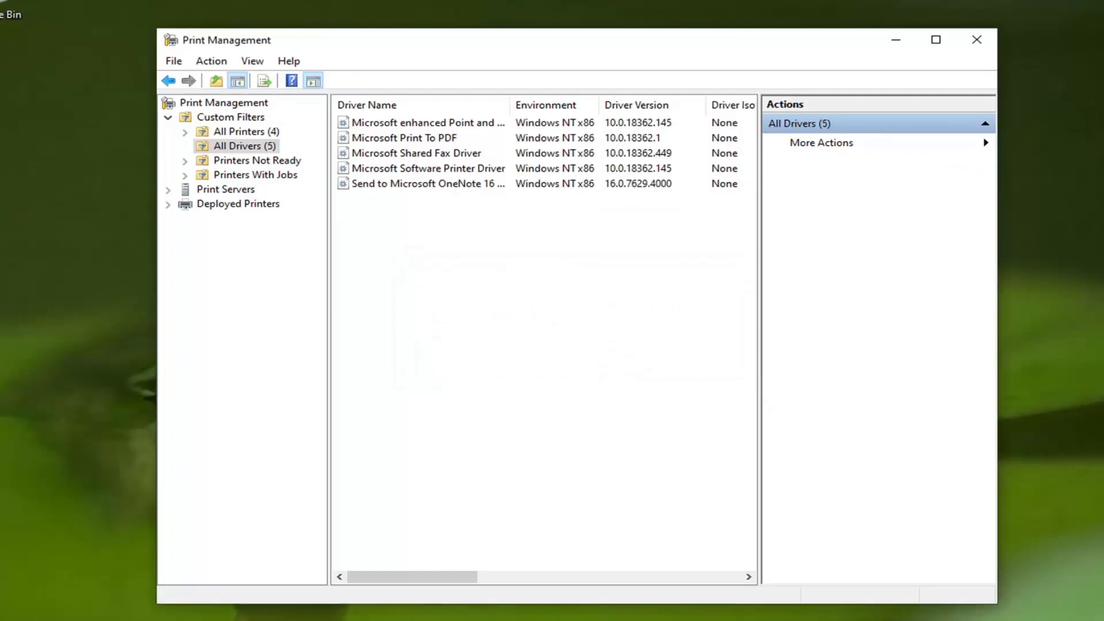
left_click(974, 39)
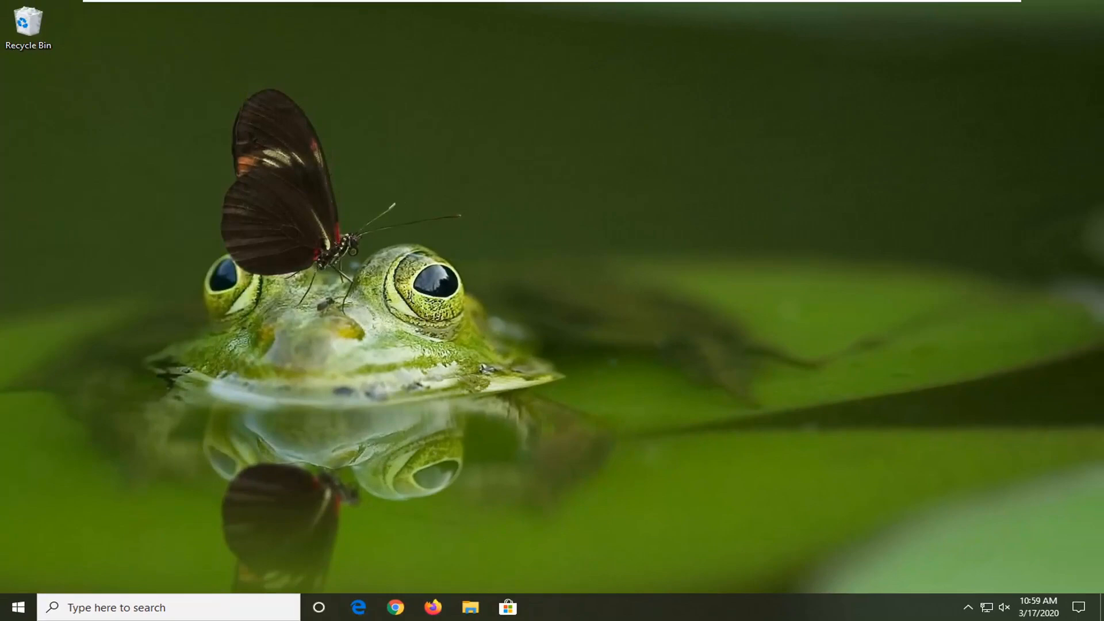